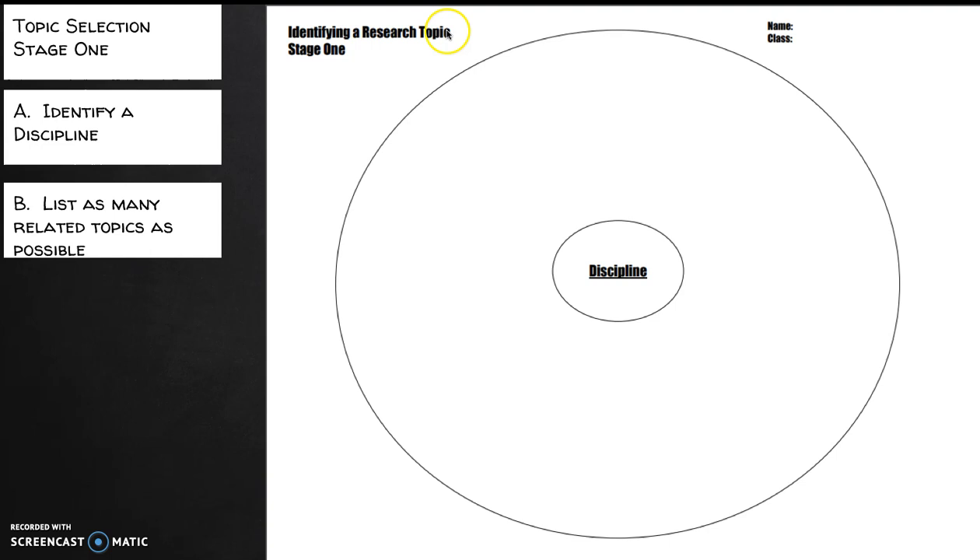
pyautogui.moveTo(411, 215)
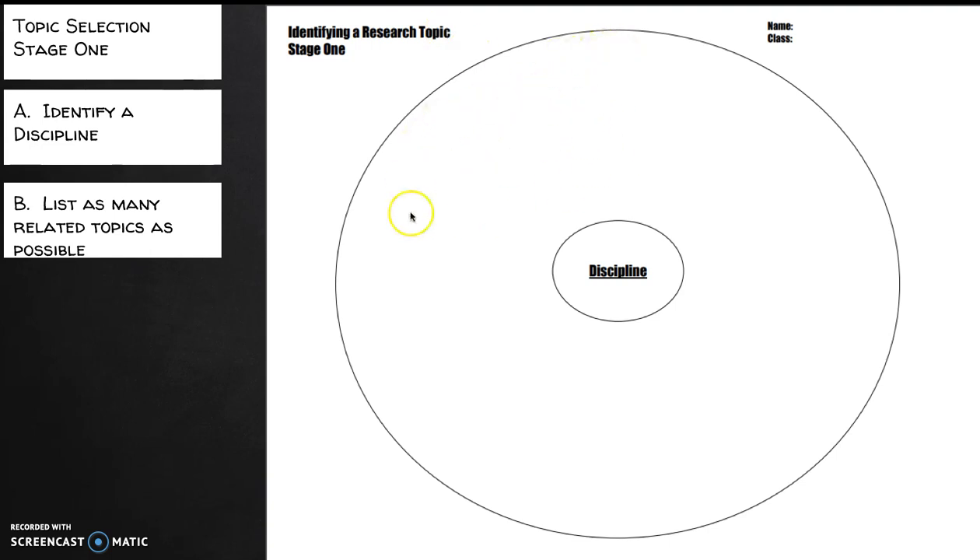
pyautogui.moveTo(603, 295)
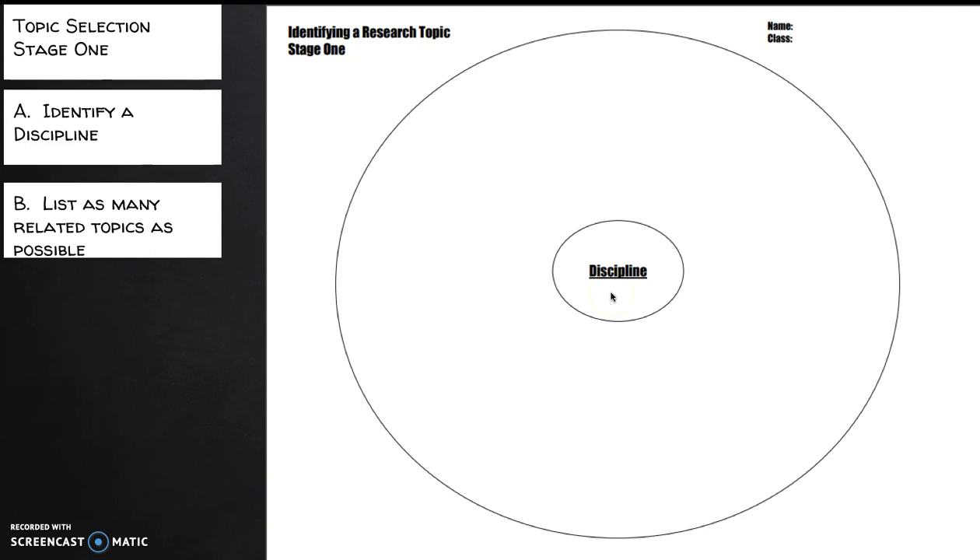
pyautogui.moveTo(611, 297)
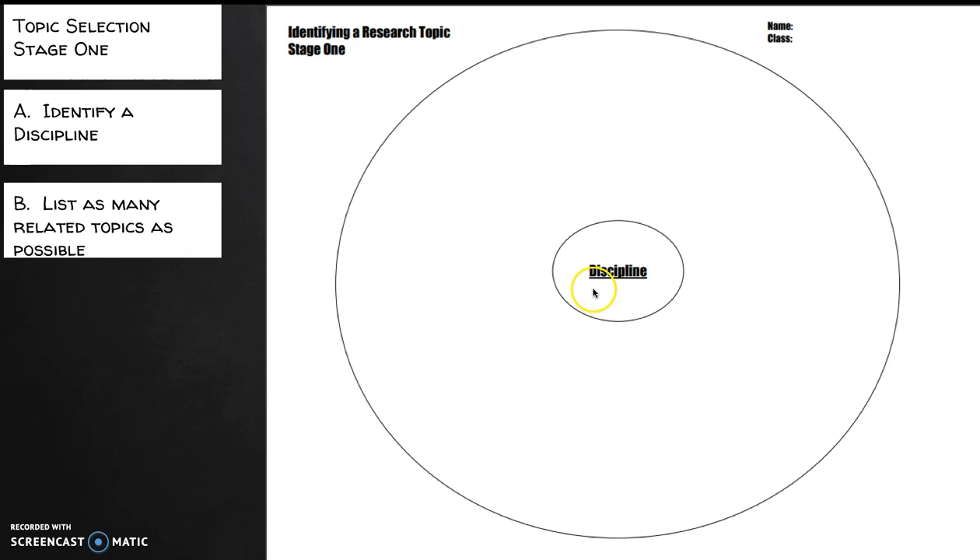
pyautogui.moveTo(632, 229)
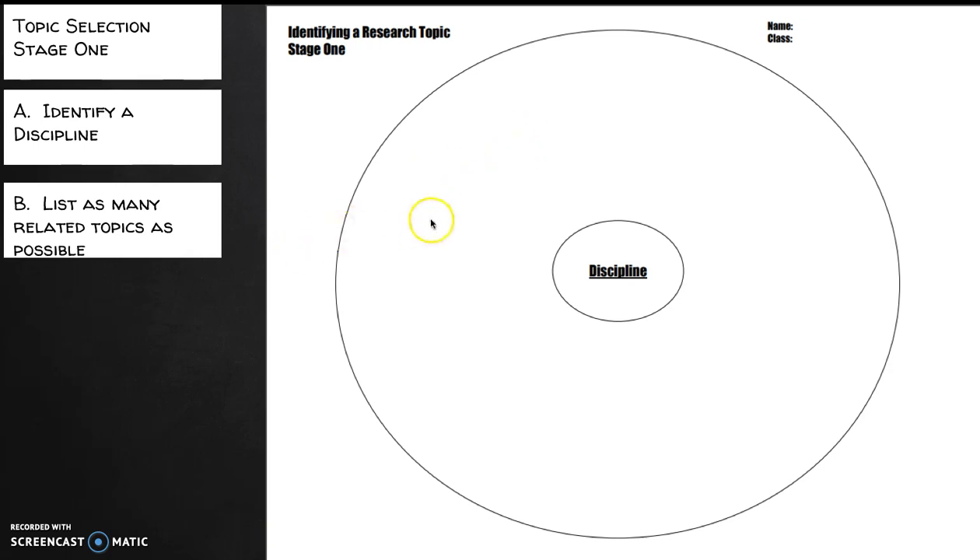
pyautogui.moveTo(496, 215)
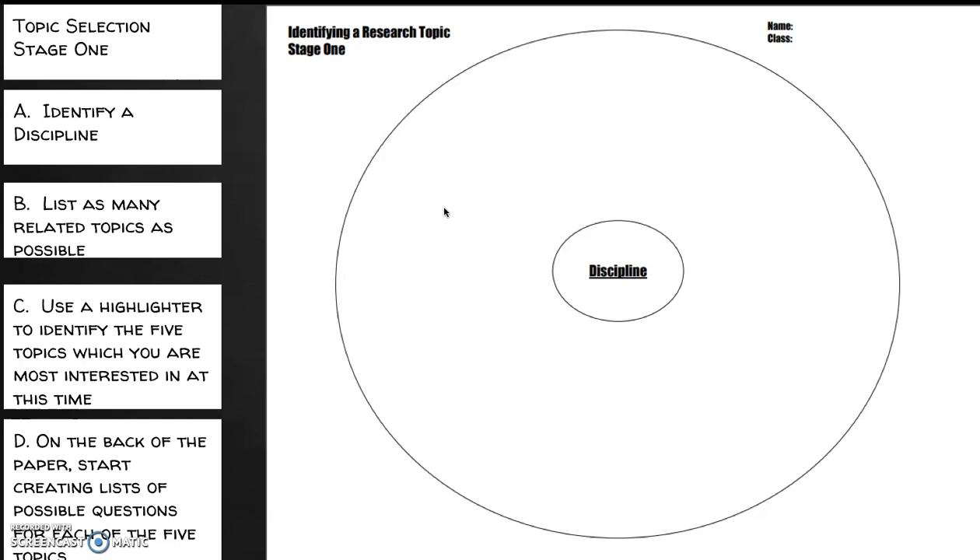
# Reveal bullet points C and D: highlight five favourite topics and start question lists
pyautogui.click(634, 262)
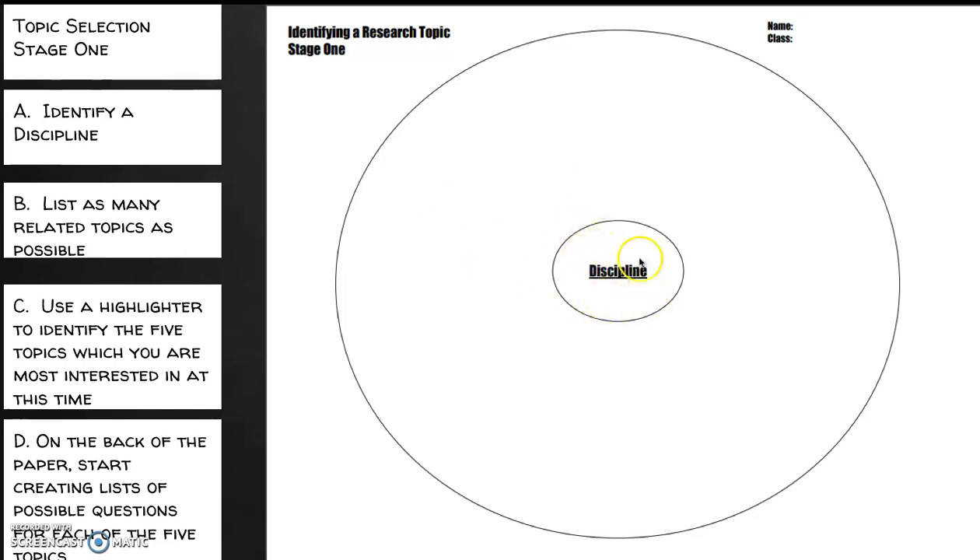
pyautogui.moveTo(629, 288)
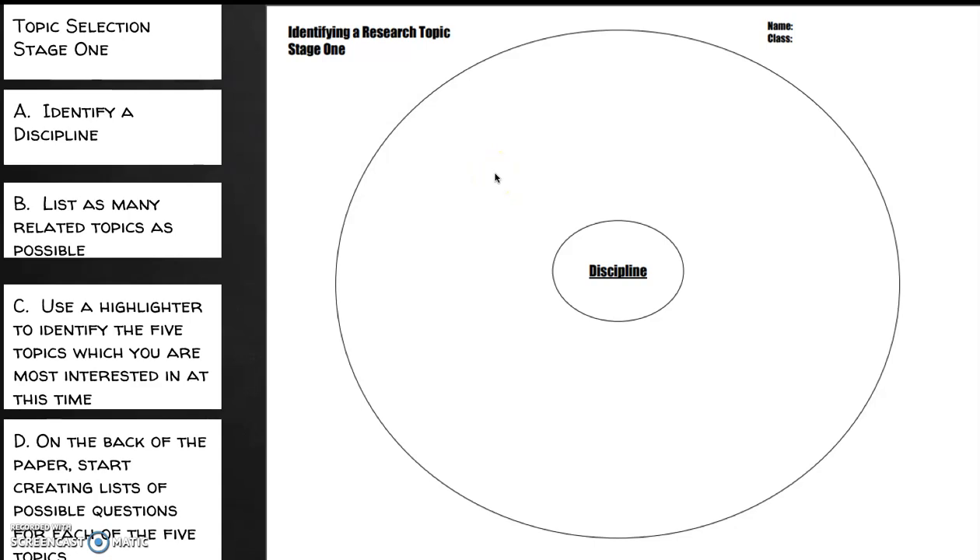
pyautogui.moveTo(494, 177)
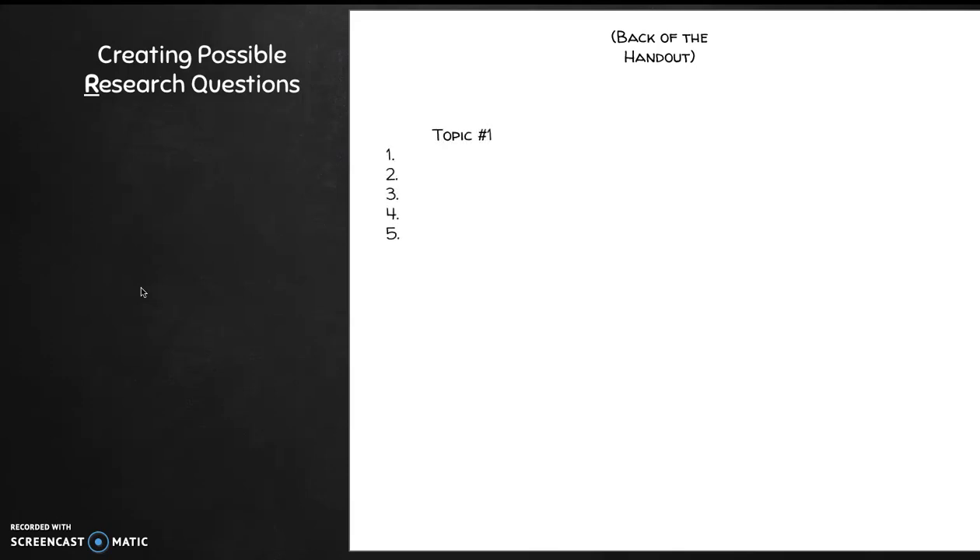
# Advance to the Creating Possible Research Questions slide with the Topic #1 numbered list
pyautogui.click(483, 134)
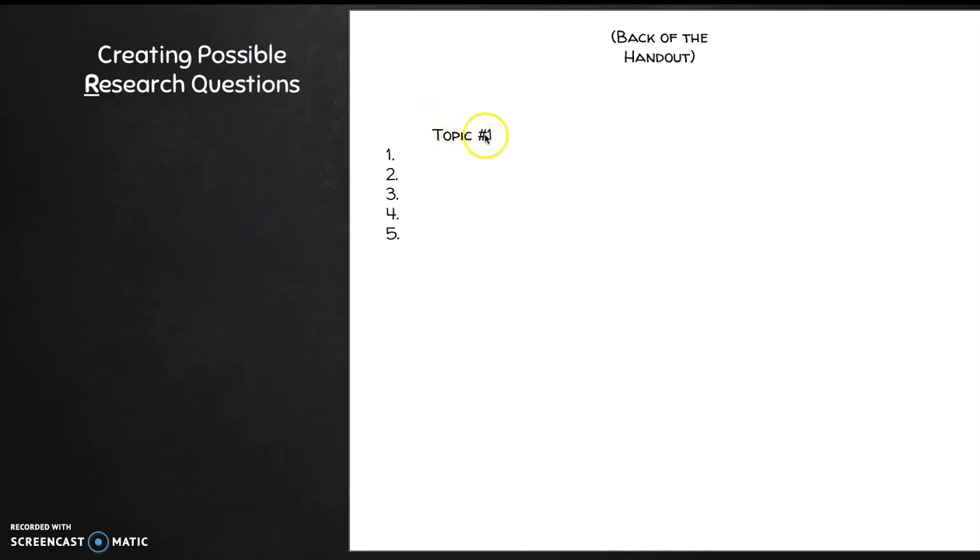